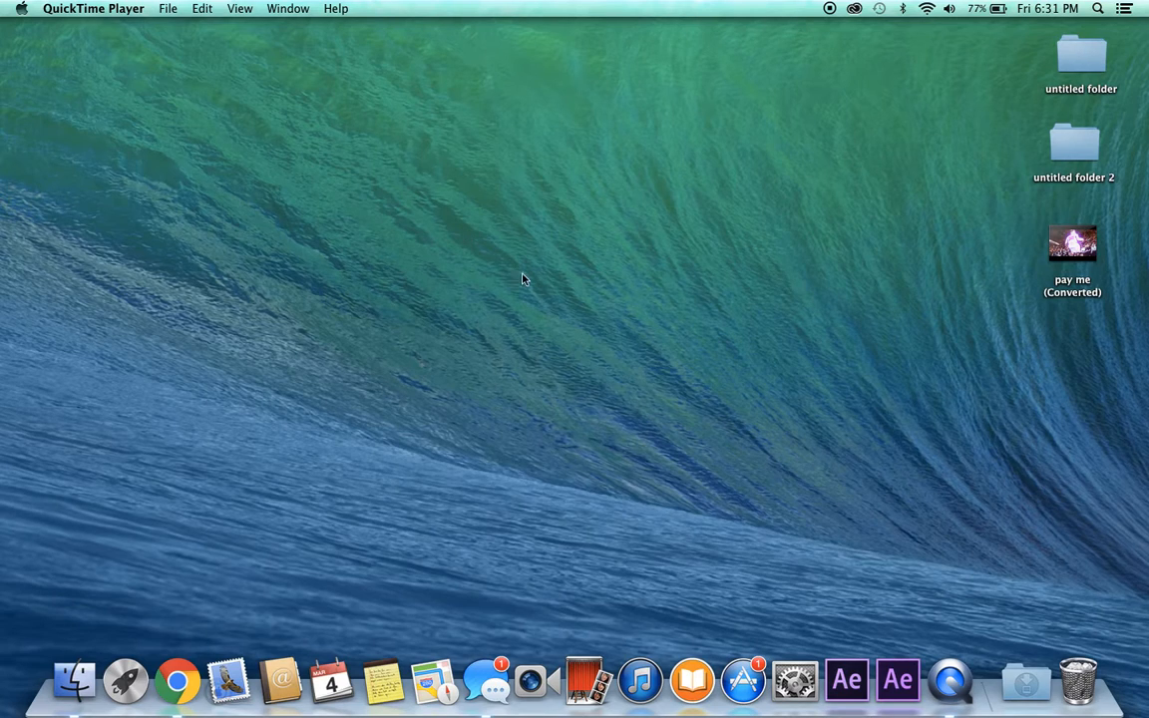
{"action": "mouse_move", "coordinate": [342, 223]}
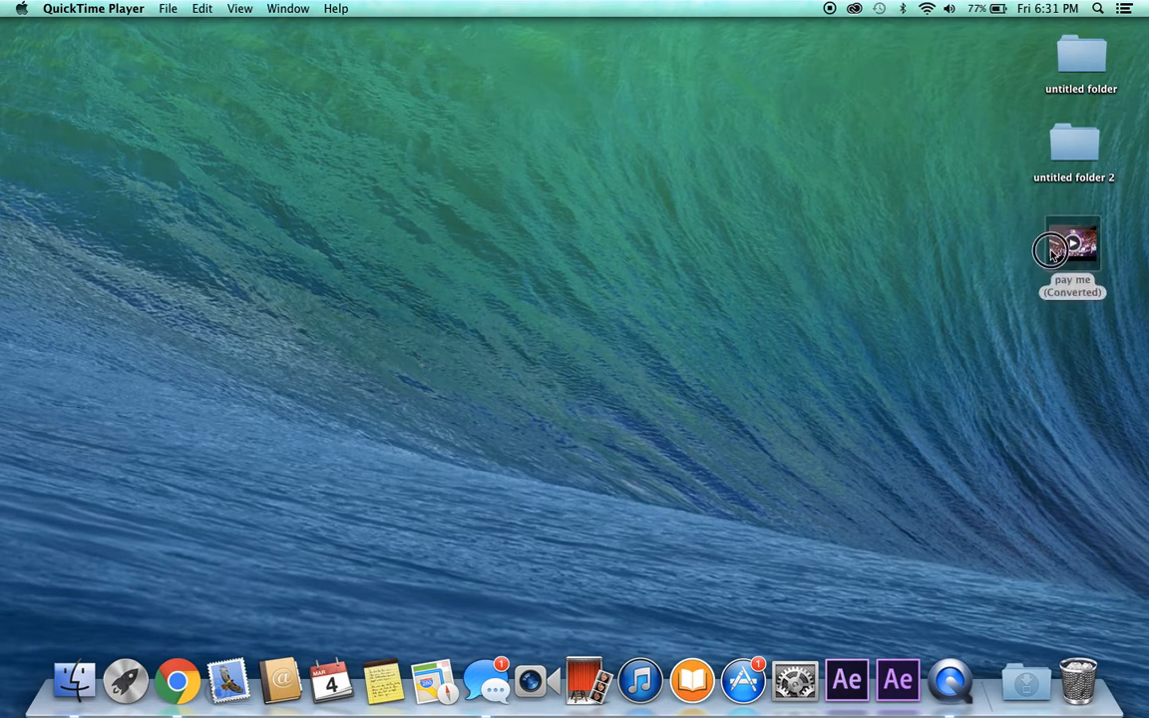
Preview the finished KRISPY video, then continue the trial and accept HDTV 1080 29.97 Comp 1
{"action": "double_click", "coordinate": [1067, 248]}
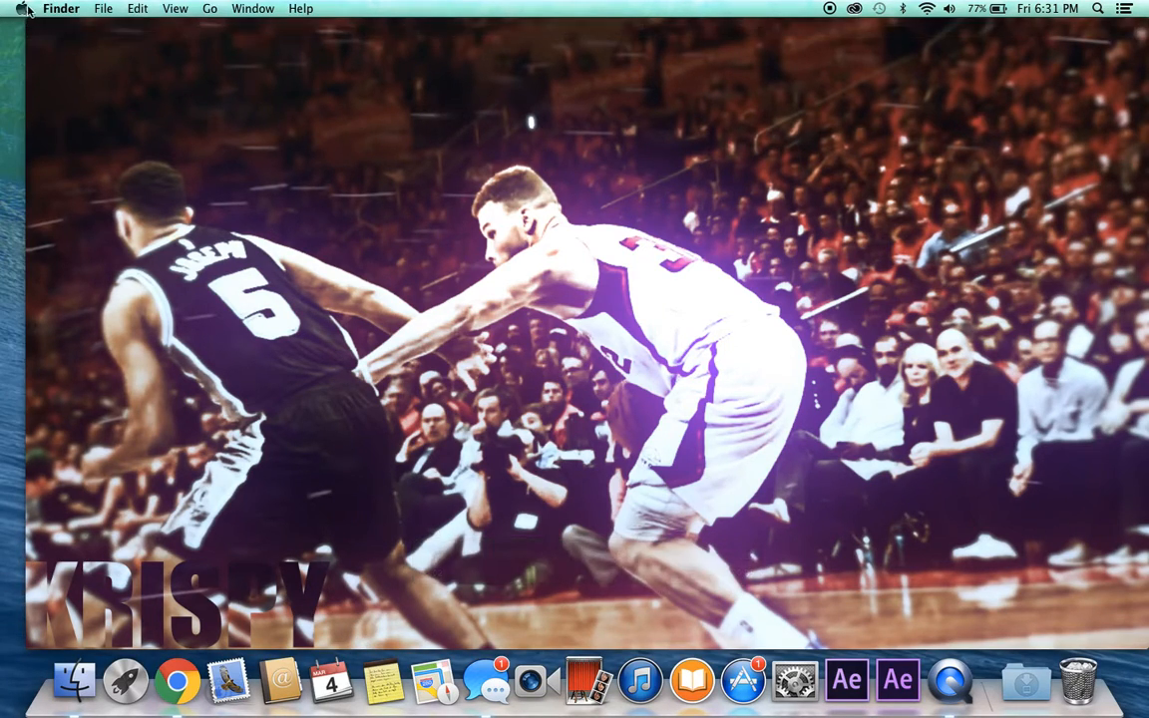
{"action": "left_click_drag", "start_coordinate": [726, 299], "coordinate": [284, 433]}
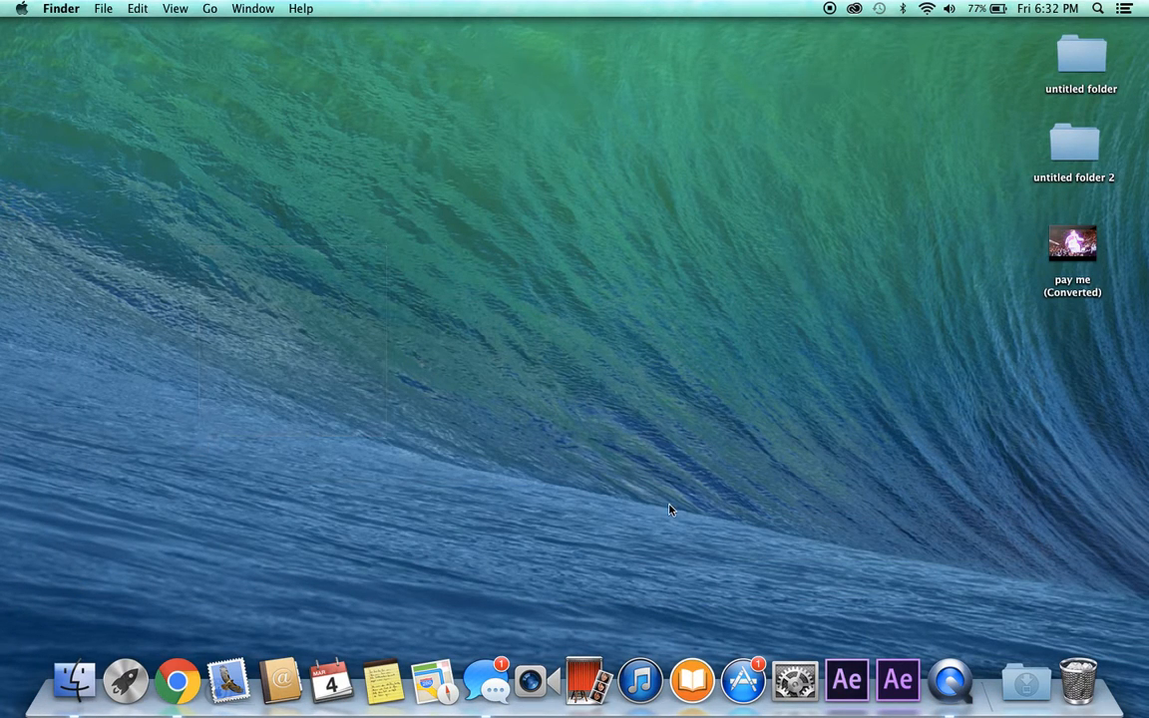
{"action": "mouse_move", "coordinate": [922, 604]}
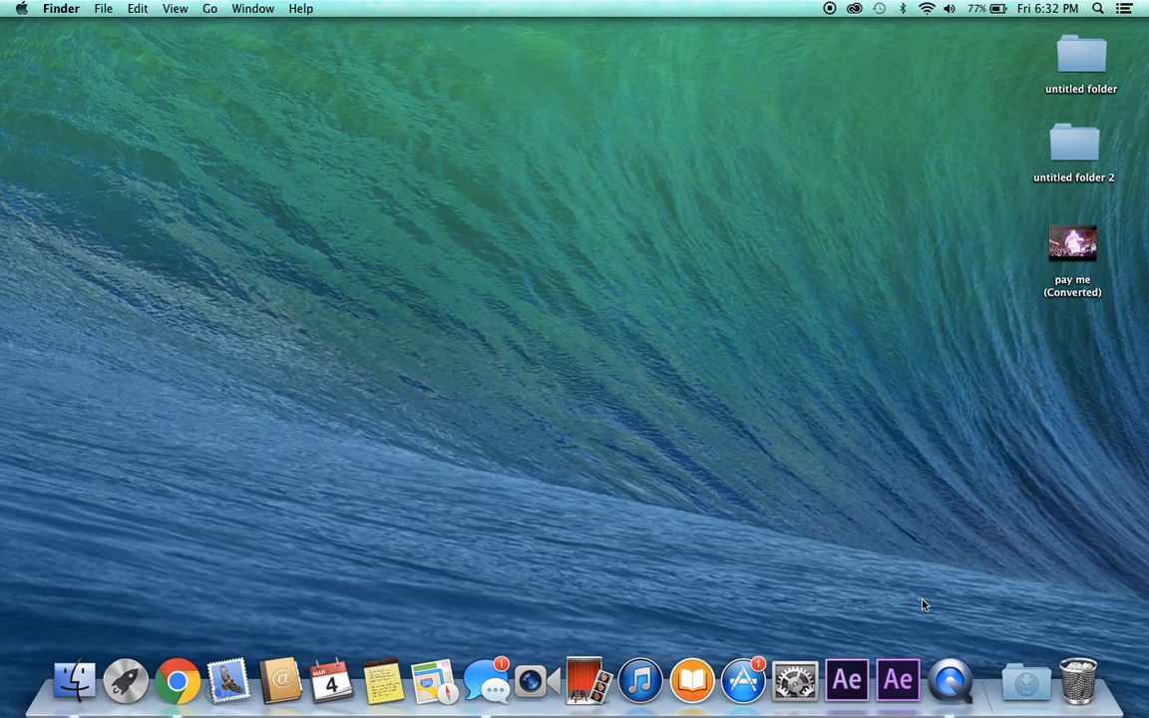
{"action": "mouse_move", "coordinate": [797, 681]}
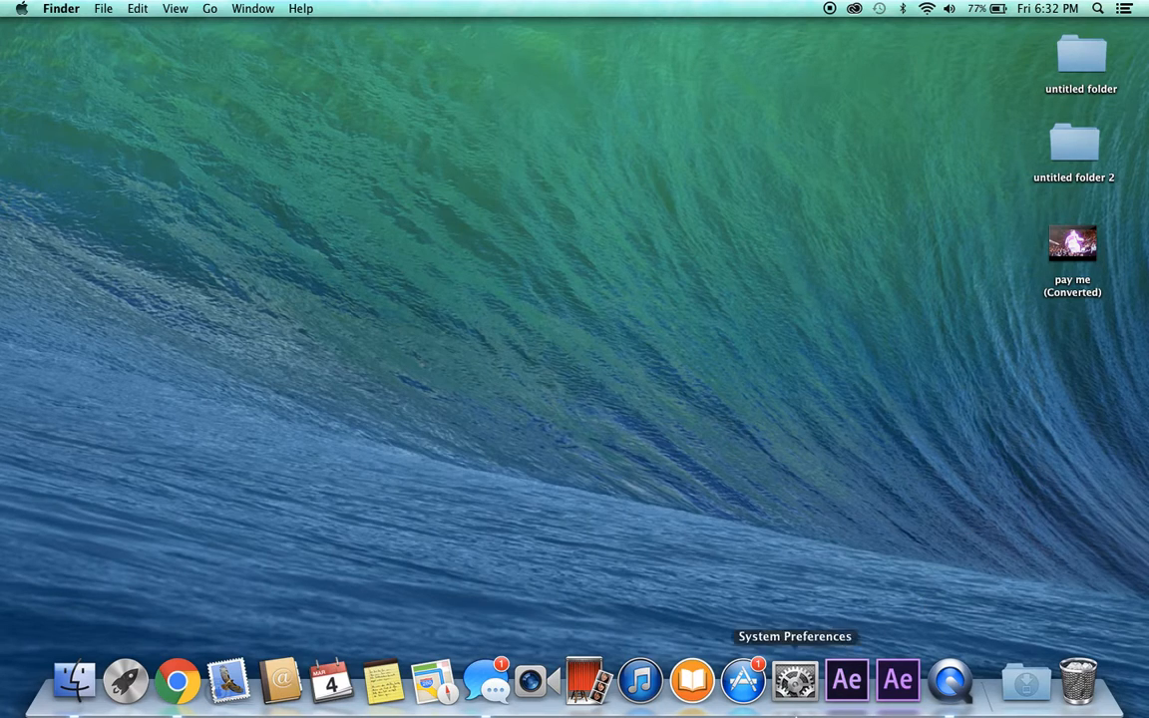
{"action": "mouse_move", "coordinate": [899, 696]}
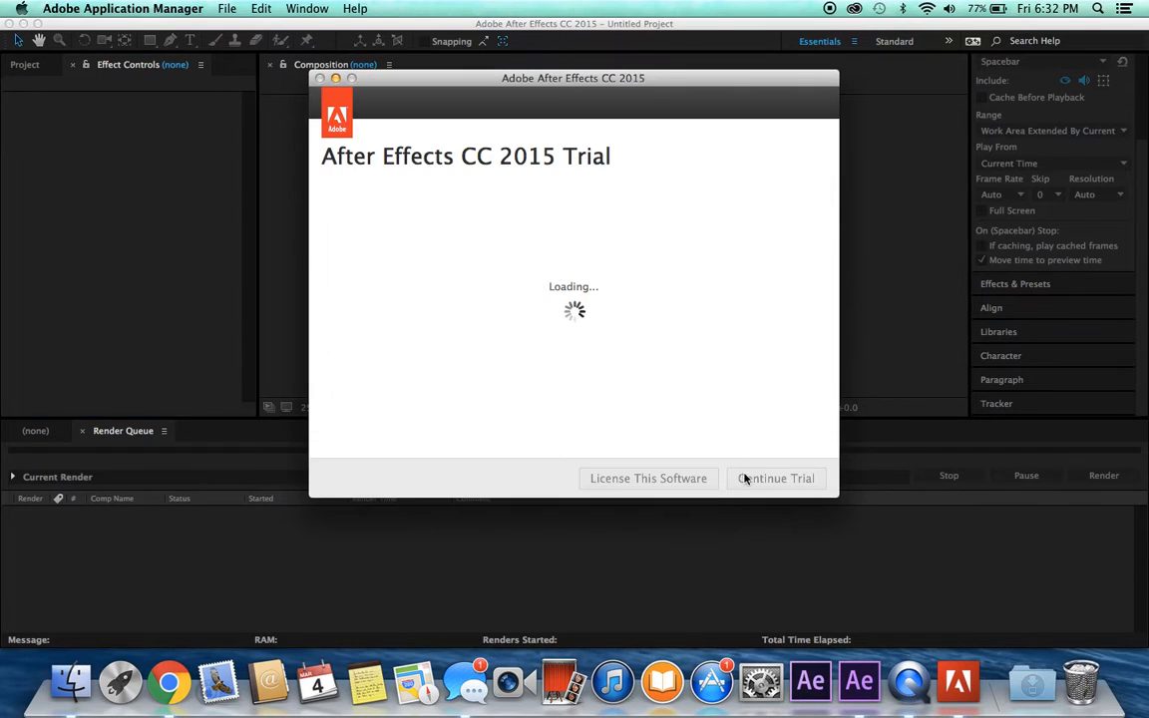
{"action": "left_click", "coordinate": [776, 479]}
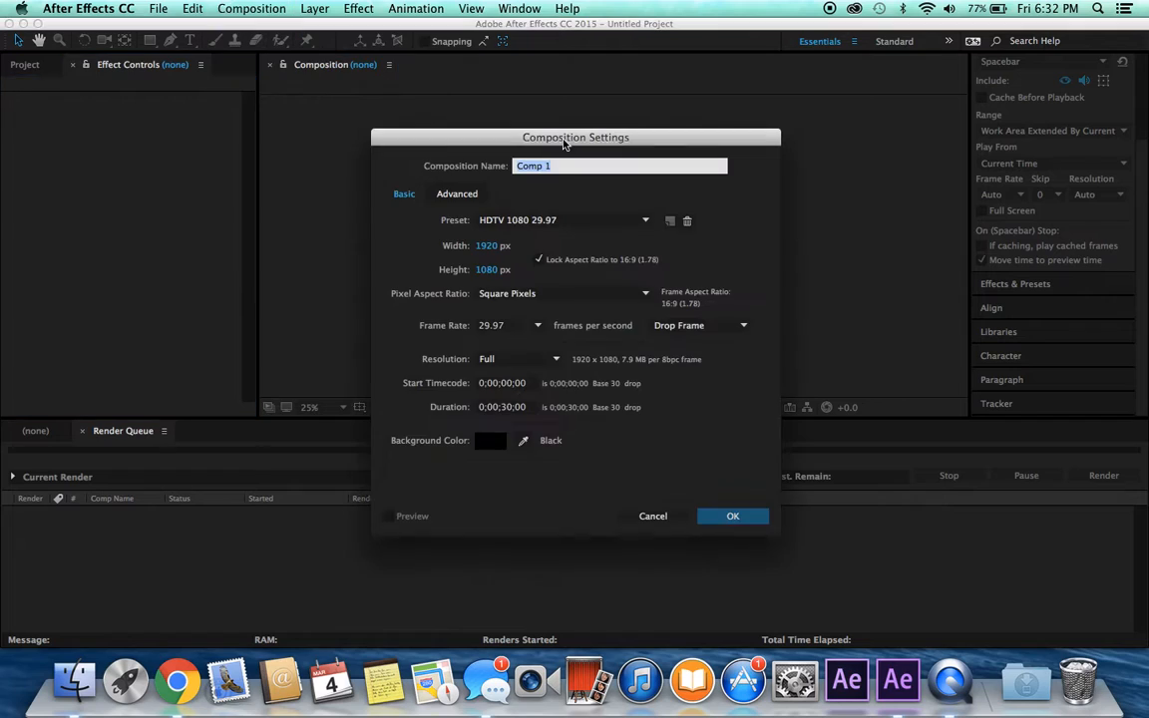
{"action": "left_click", "coordinate": [733, 516]}
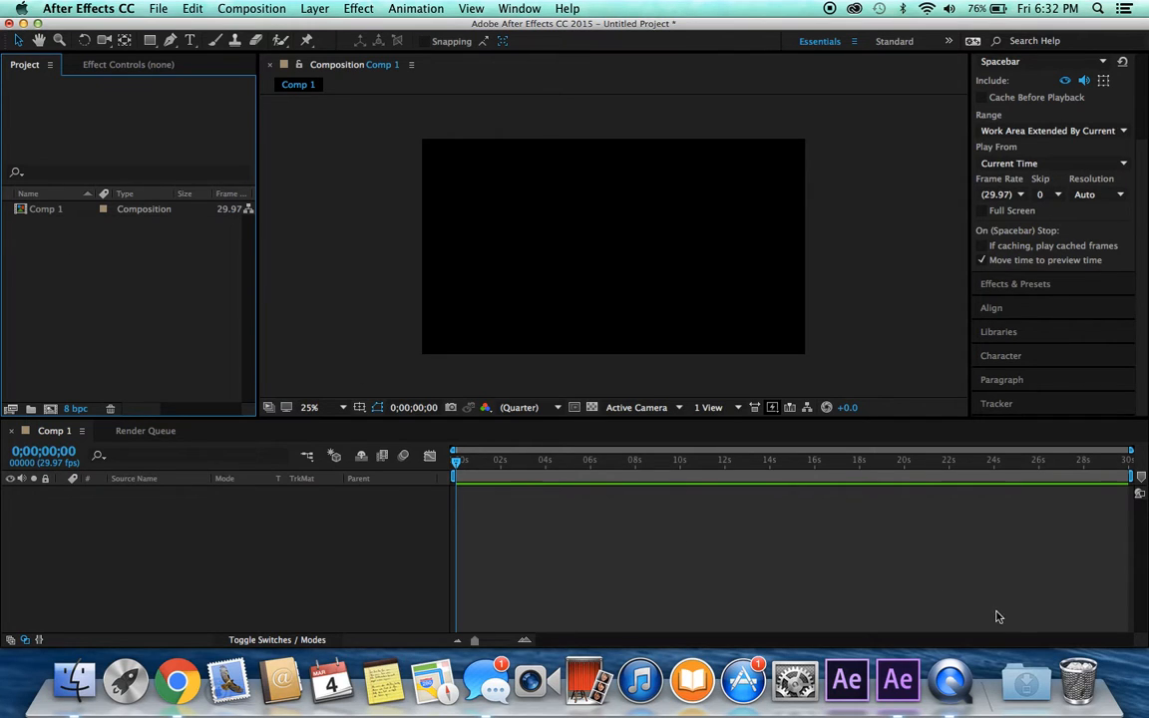
Import the Blake Griffin basketball MP4 and place it in Comp 1's timeline
{"action": "left_click", "coordinate": [1025, 681]}
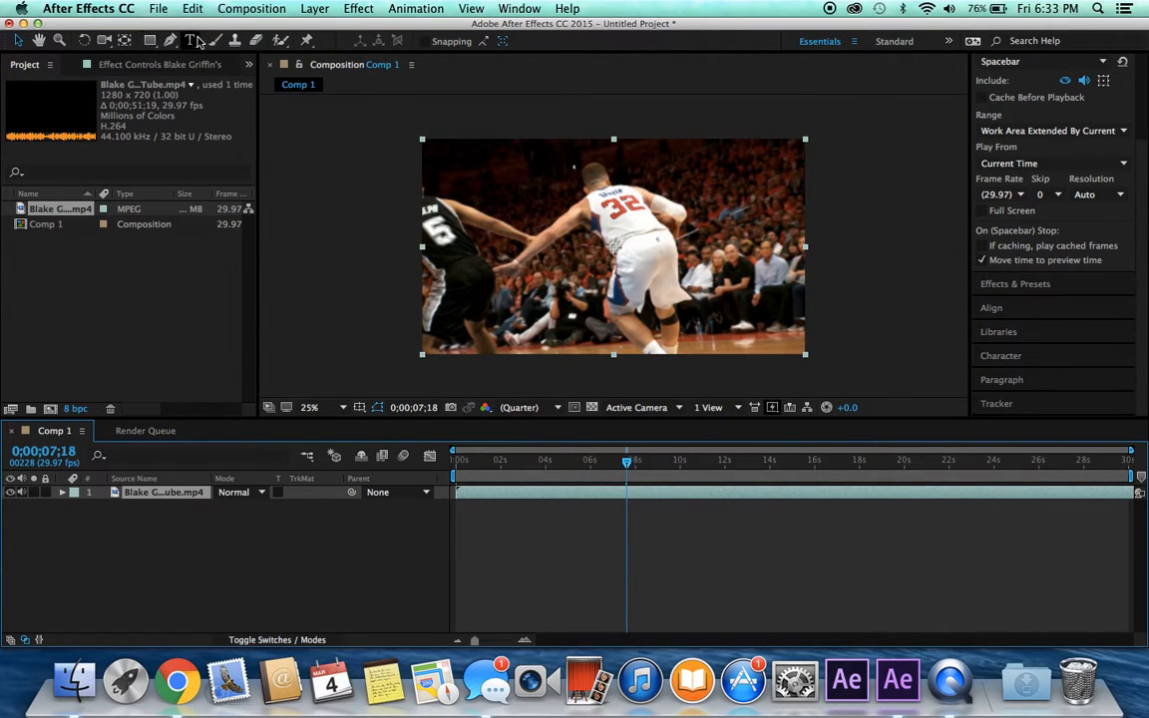
Type white Impact 'KRISPY' over the clip and align it to the bottom-left corner
{"action": "left_click", "coordinate": [197, 40]}
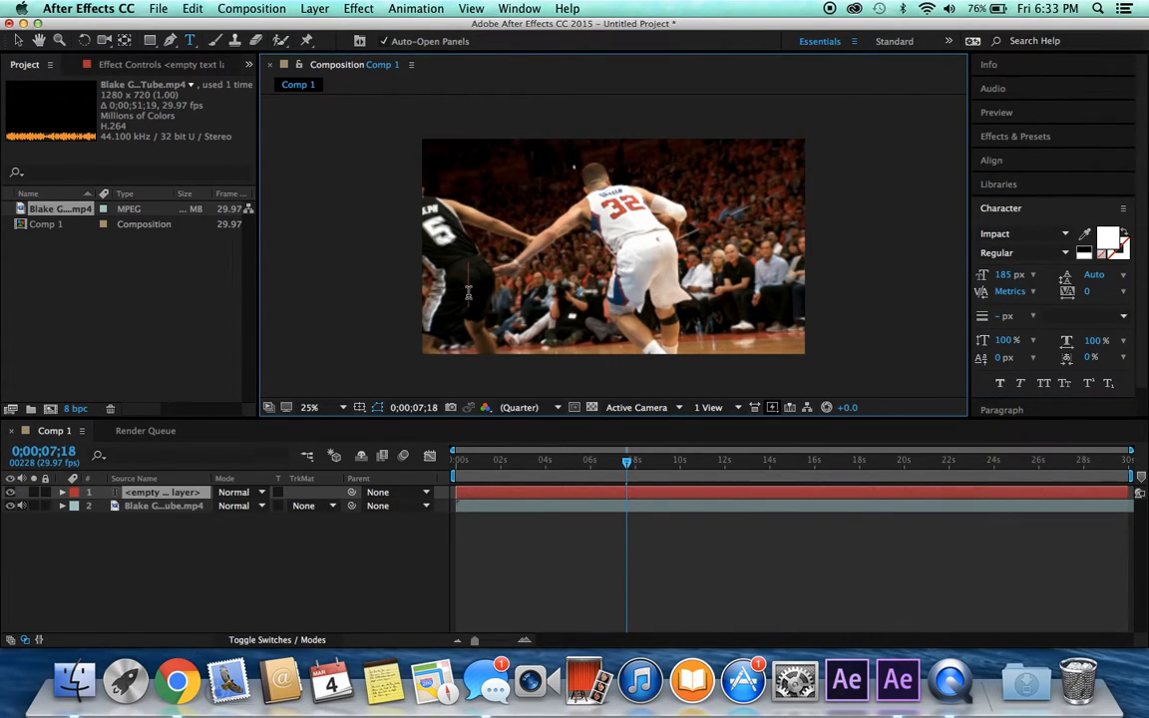
{"action": "type", "text": "KRIS"}
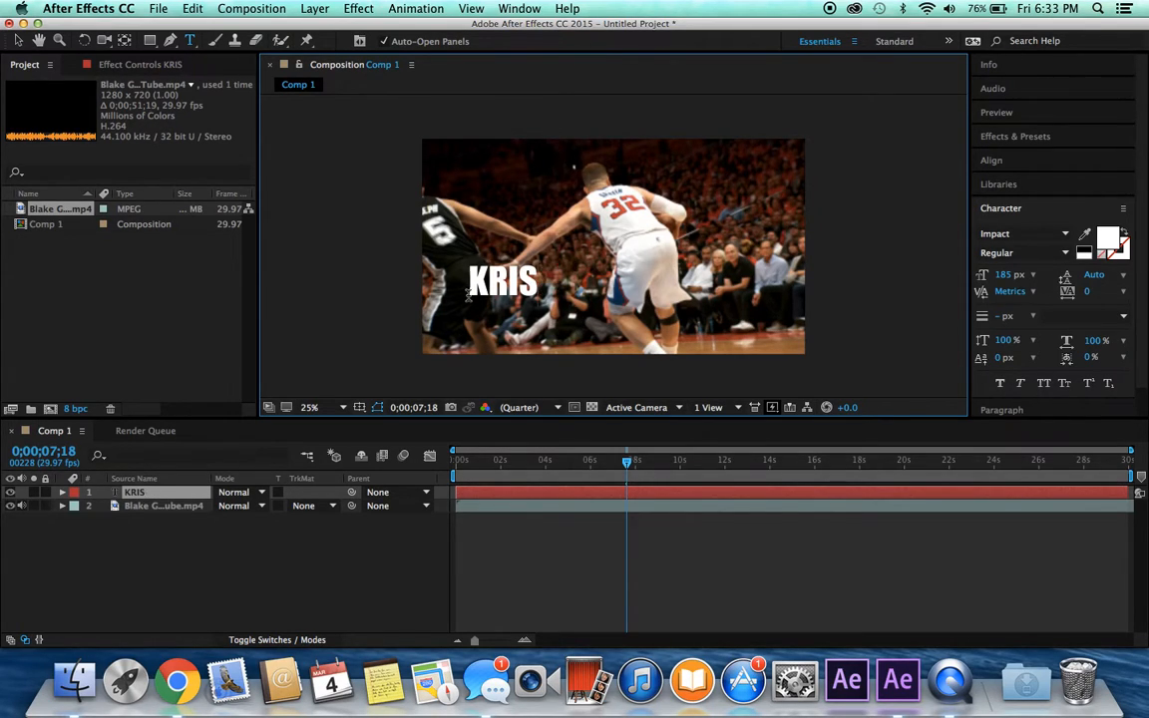
{"action": "type", "text": "PY"}
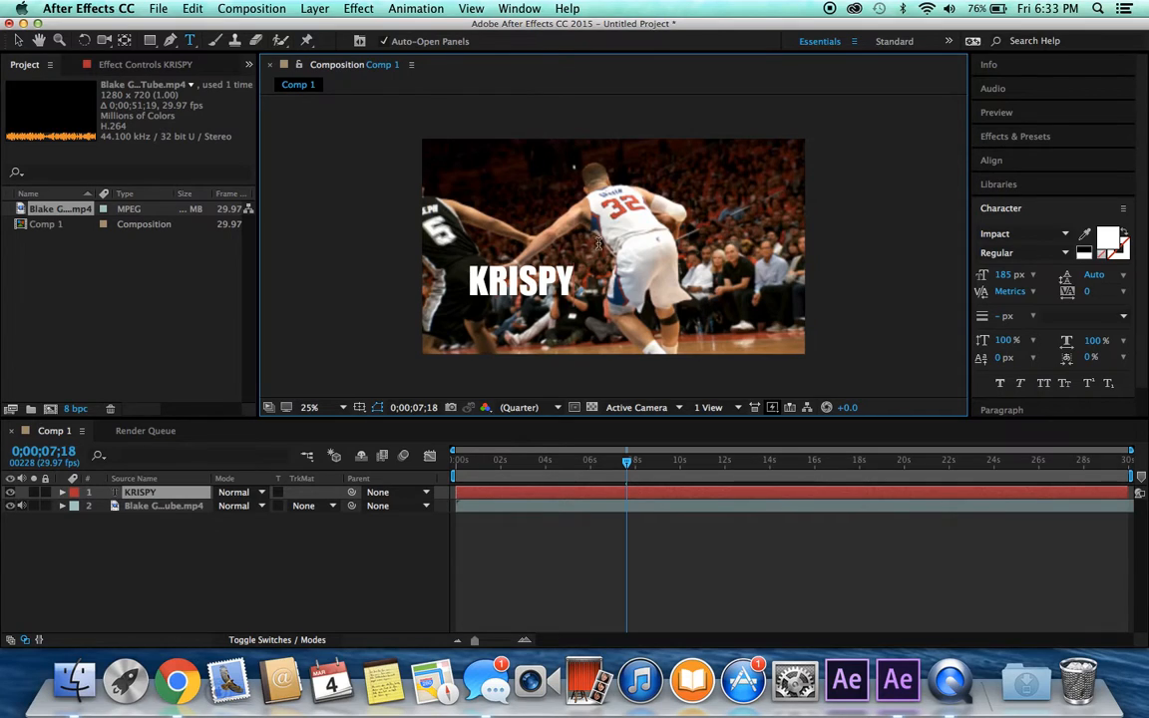
{"action": "left_click_drag", "start_coordinate": [519, 280], "coordinate": [478, 335]}
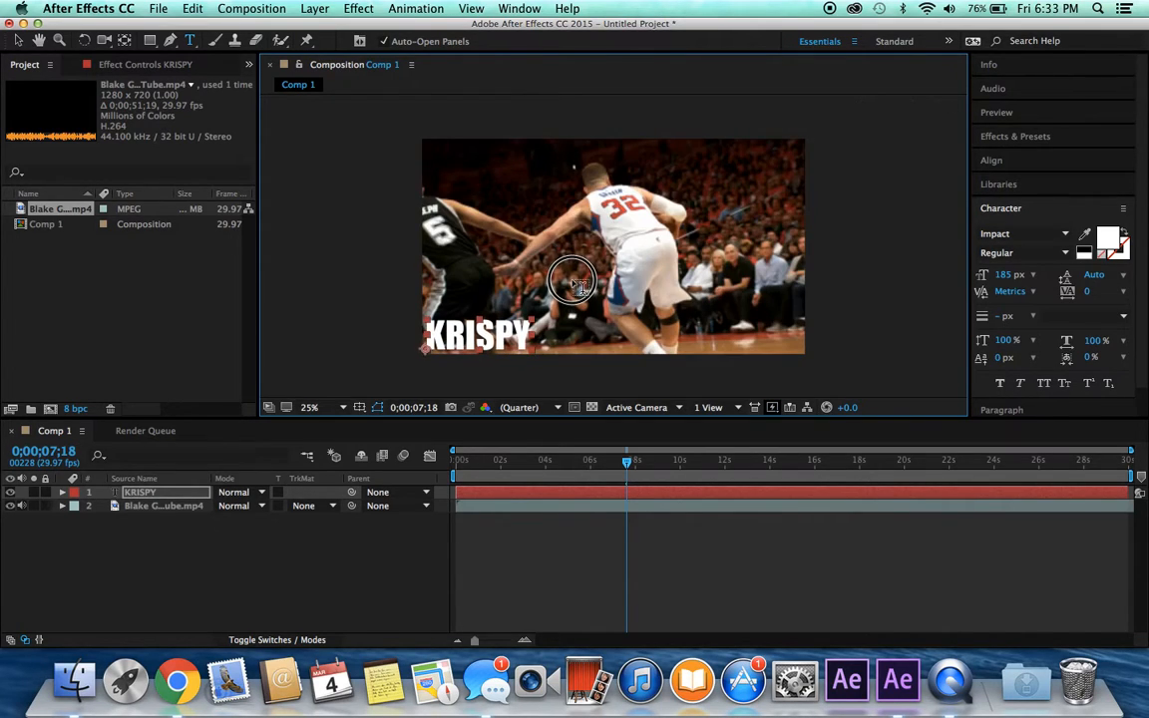
{"action": "left_click", "coordinate": [991, 159]}
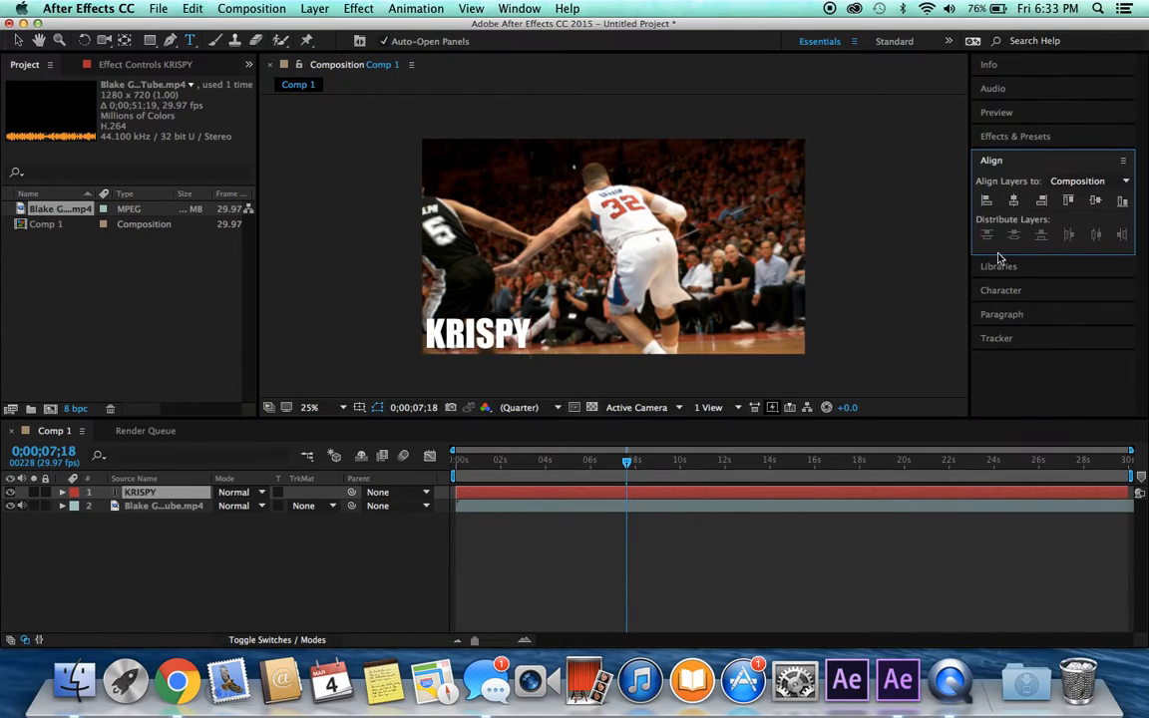
{"action": "left_click", "coordinate": [1118, 202]}
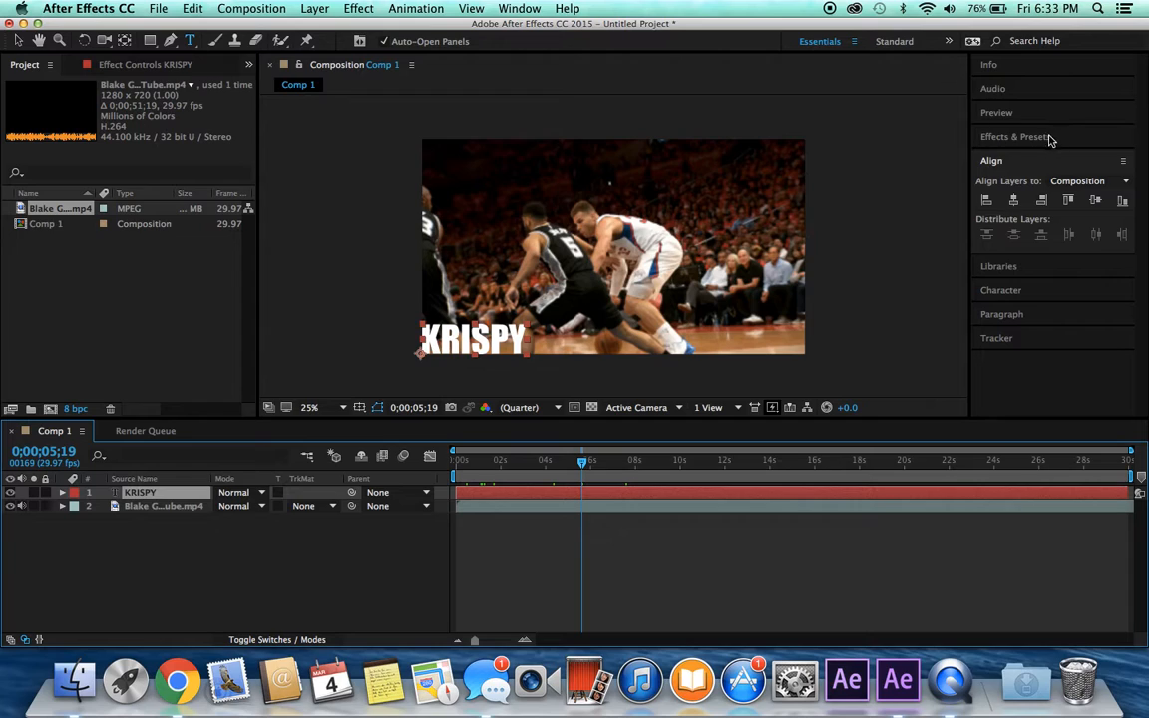
{"action": "left_click", "coordinate": [301, 8]}
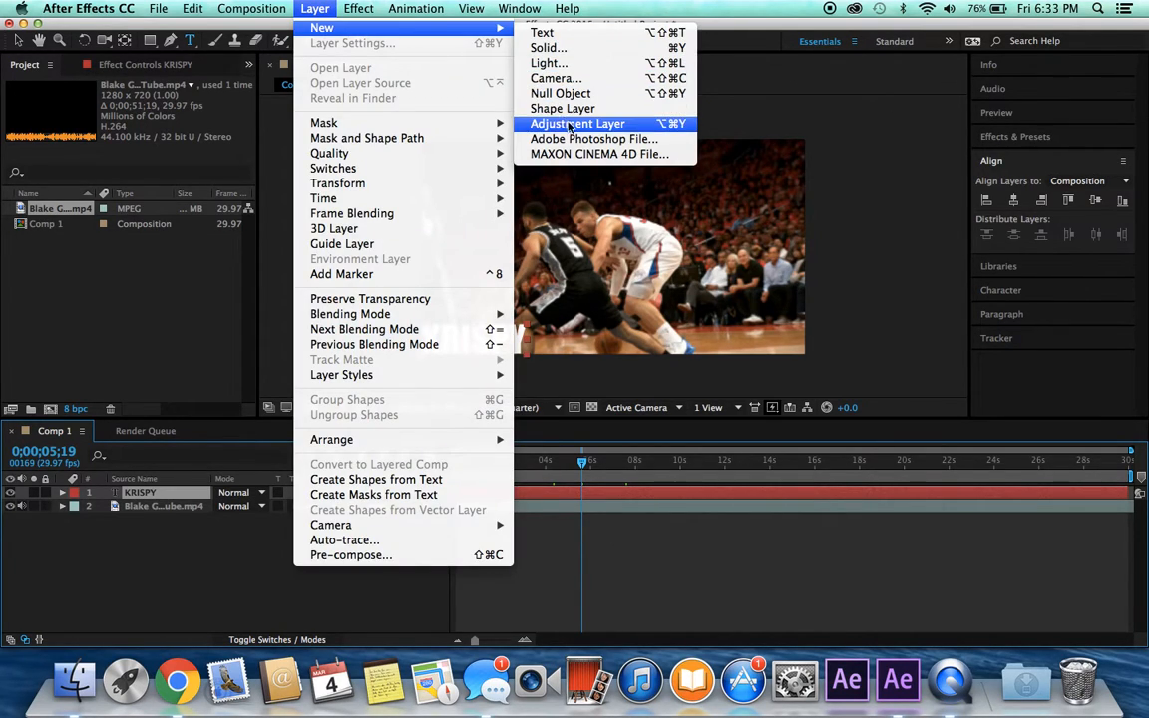
Add Adjustment Layer 1 between the KRISPY text and the basketball clip, and select it
{"action": "left_click", "coordinate": [579, 123]}
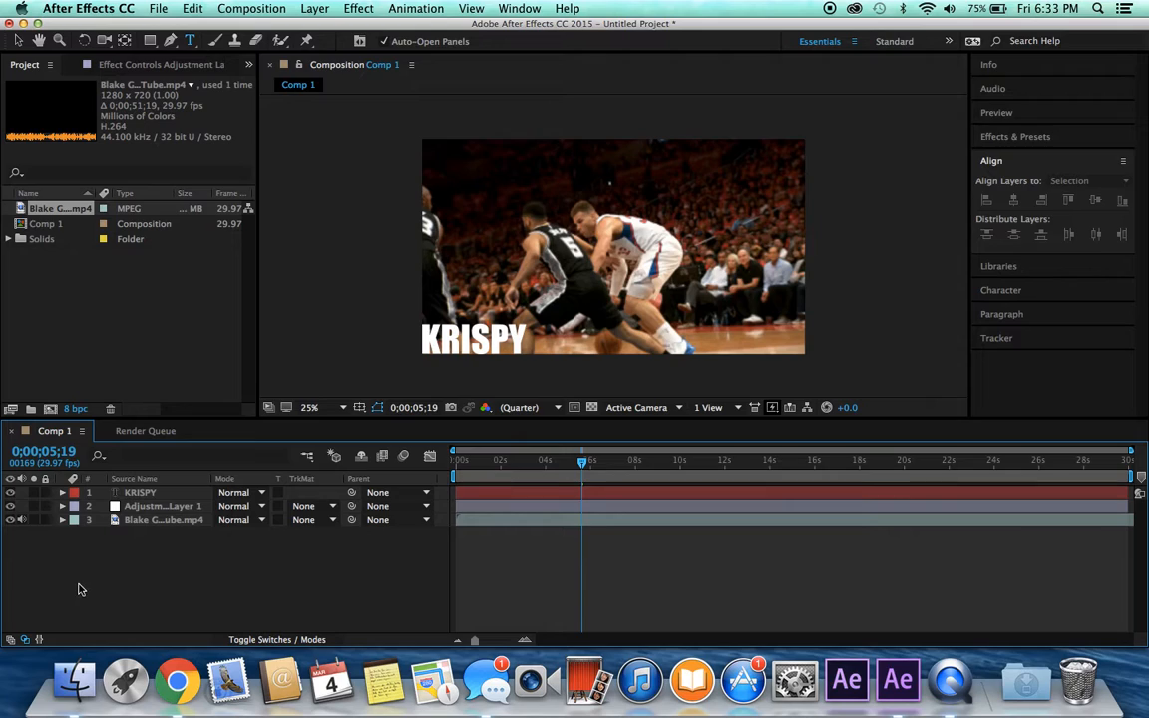
{"action": "mouse_move", "coordinate": [142, 526]}
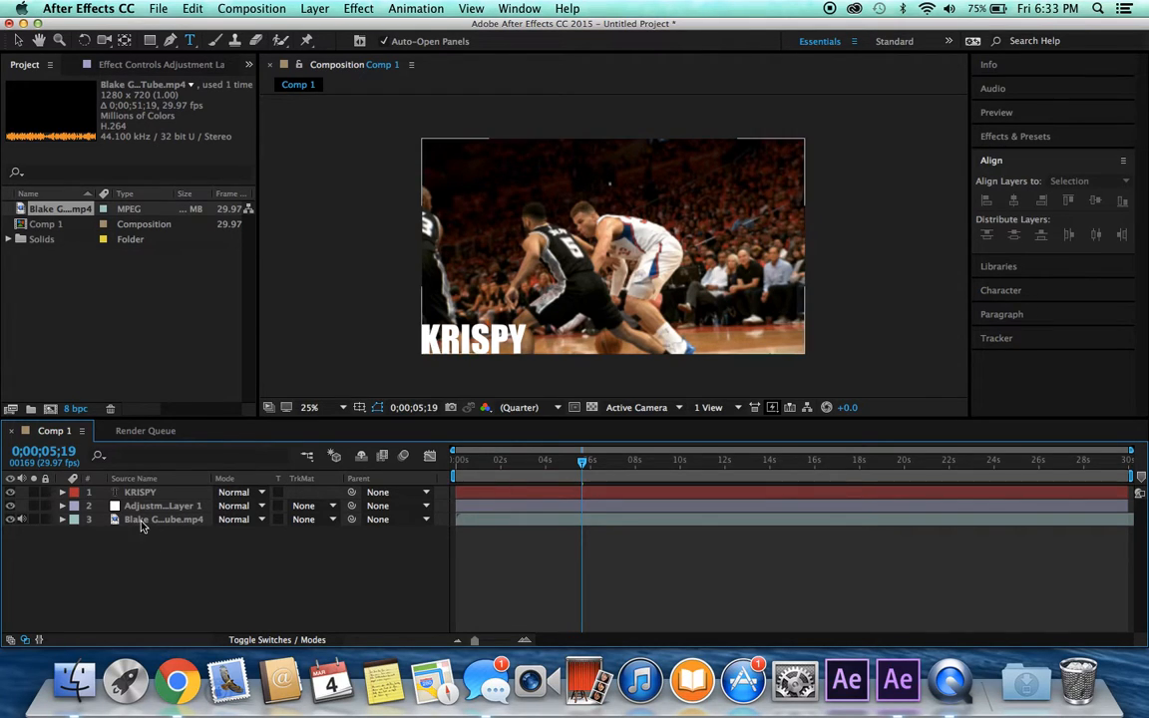
{"action": "left_click", "coordinate": [163, 505]}
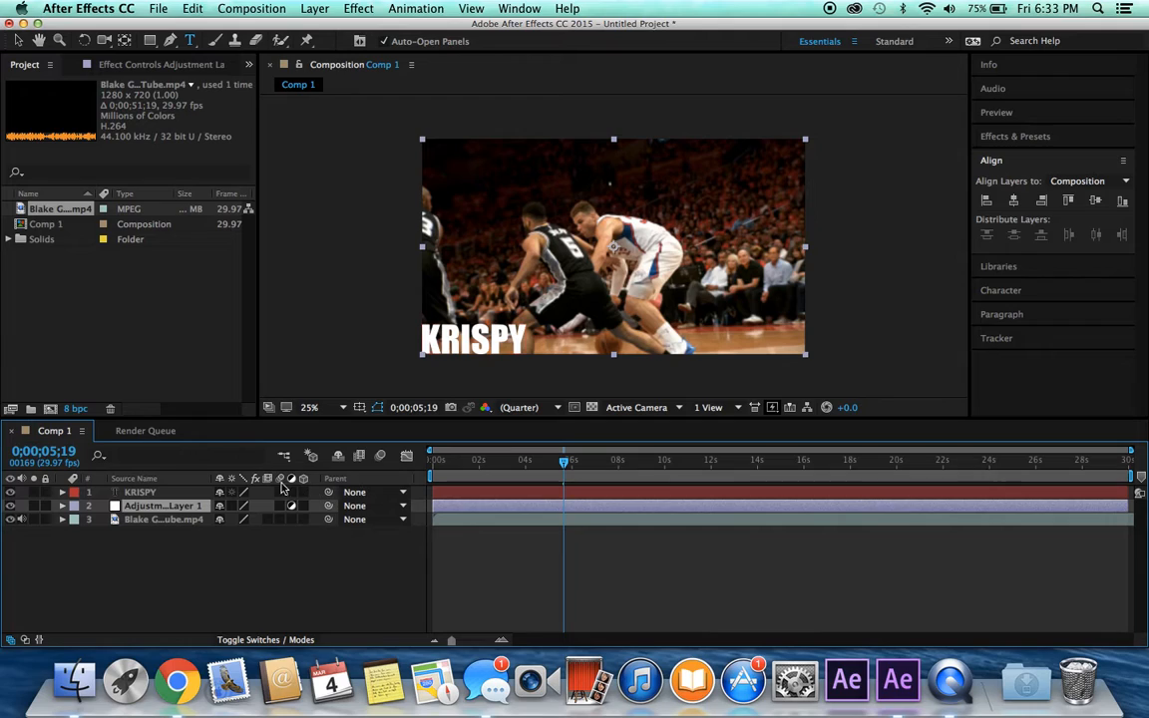
{"action": "mouse_move", "coordinate": [249, 639]}
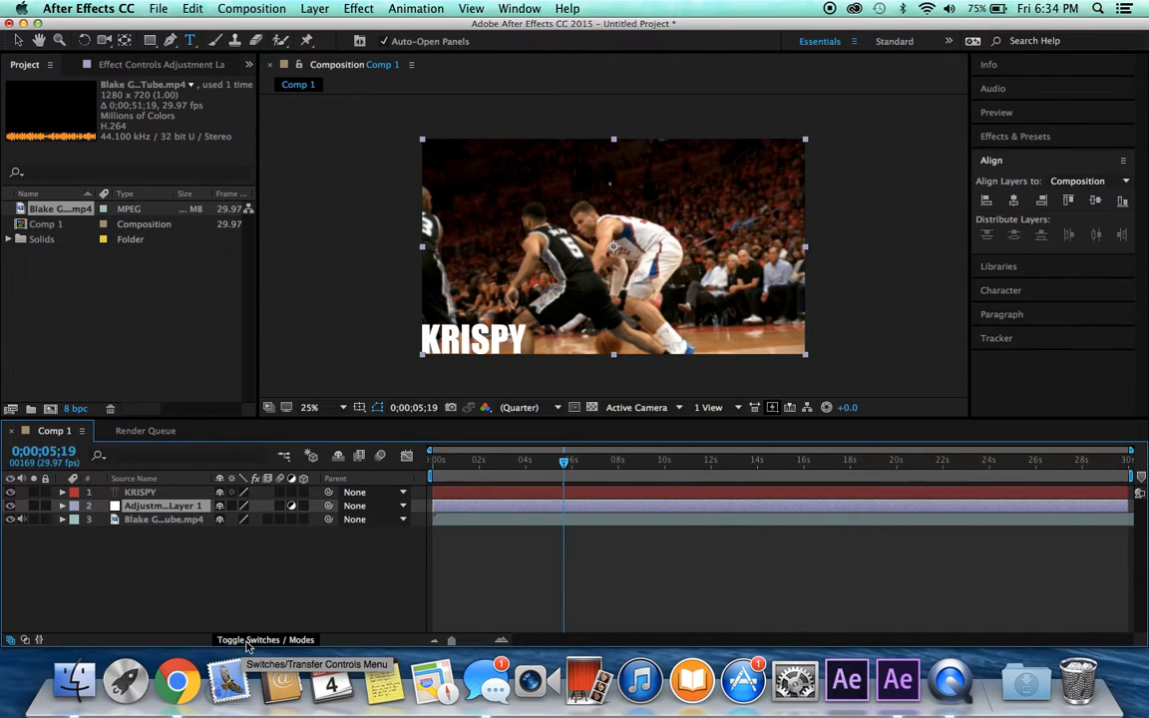
Set Adjustment Layer 1's TrkMat to Alpha Matte 'KRISPY', hiding the white text
{"action": "left_click", "coordinate": [250, 640]}
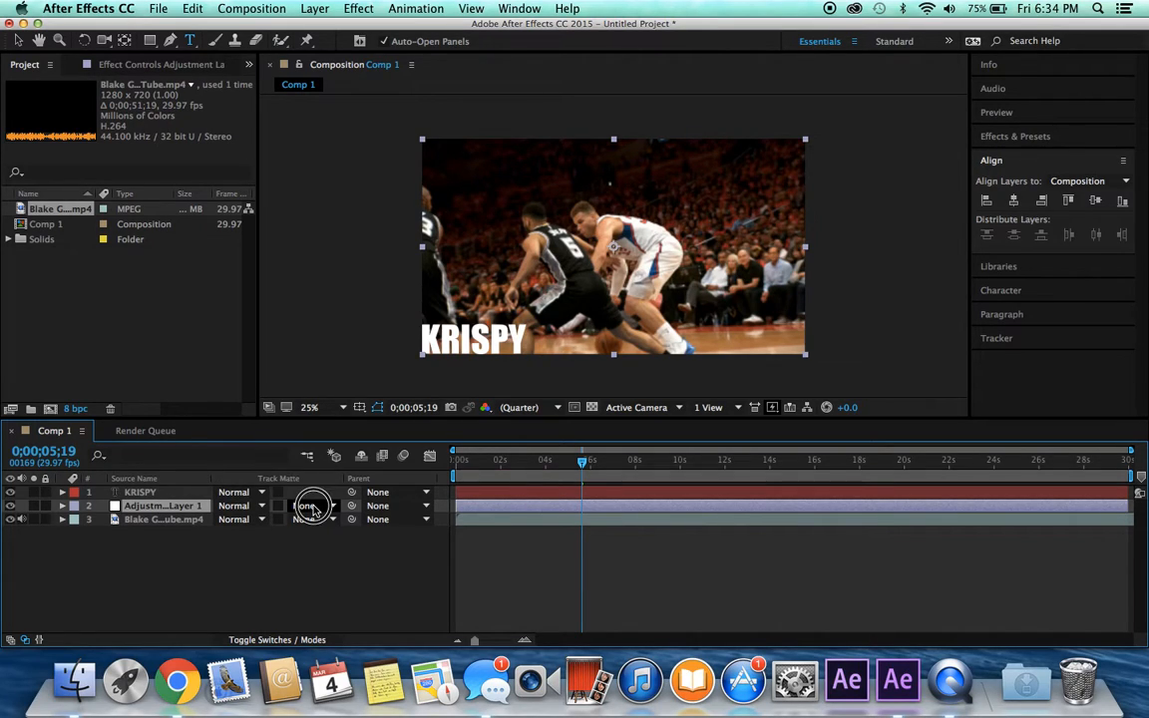
{"action": "left_click", "coordinate": [312, 506]}
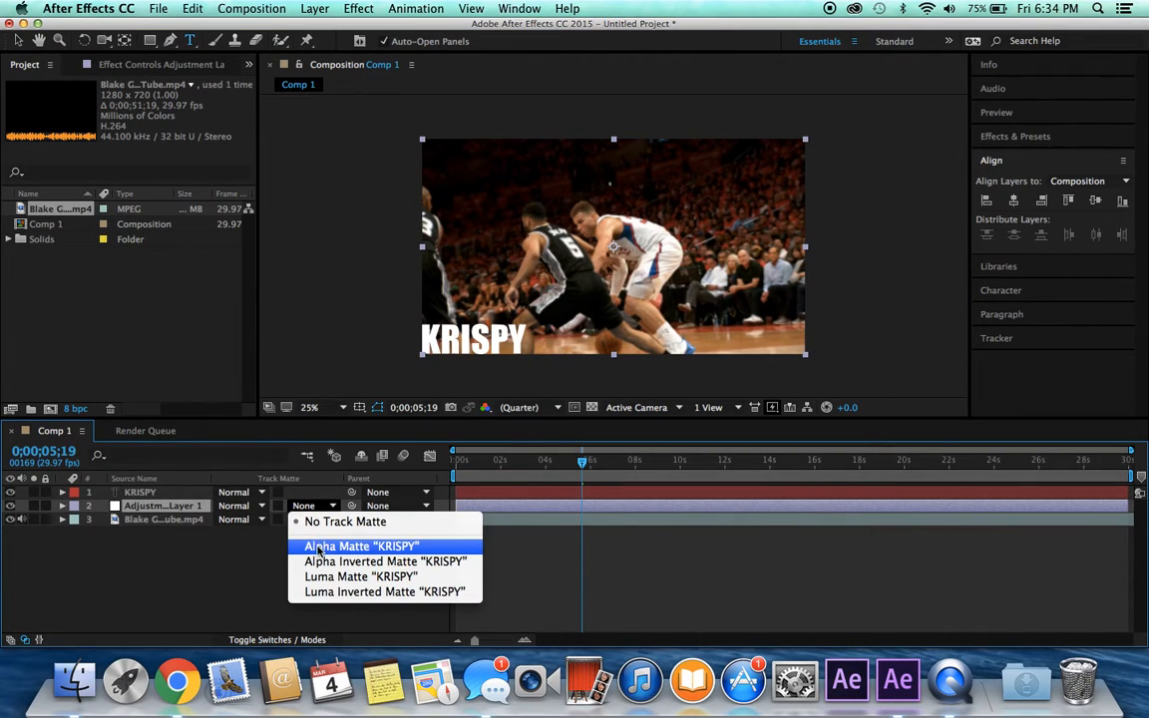
{"action": "left_click", "coordinate": [359, 546]}
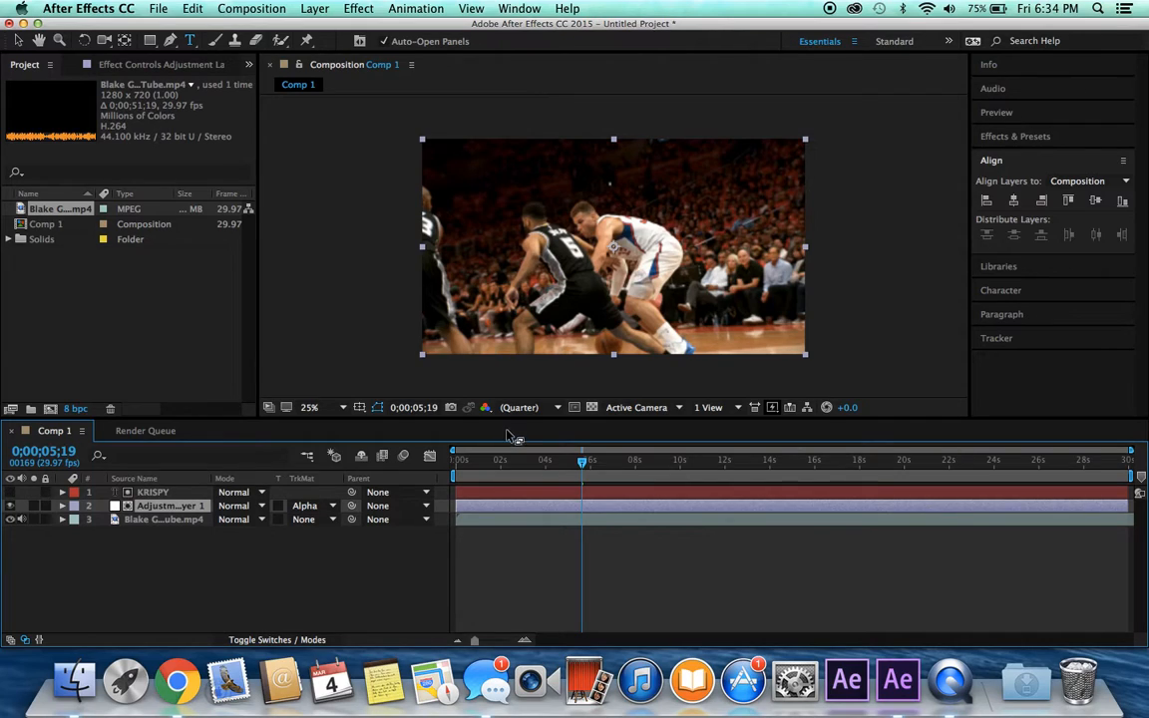
{"action": "mouse_move", "coordinate": [473, 339]}
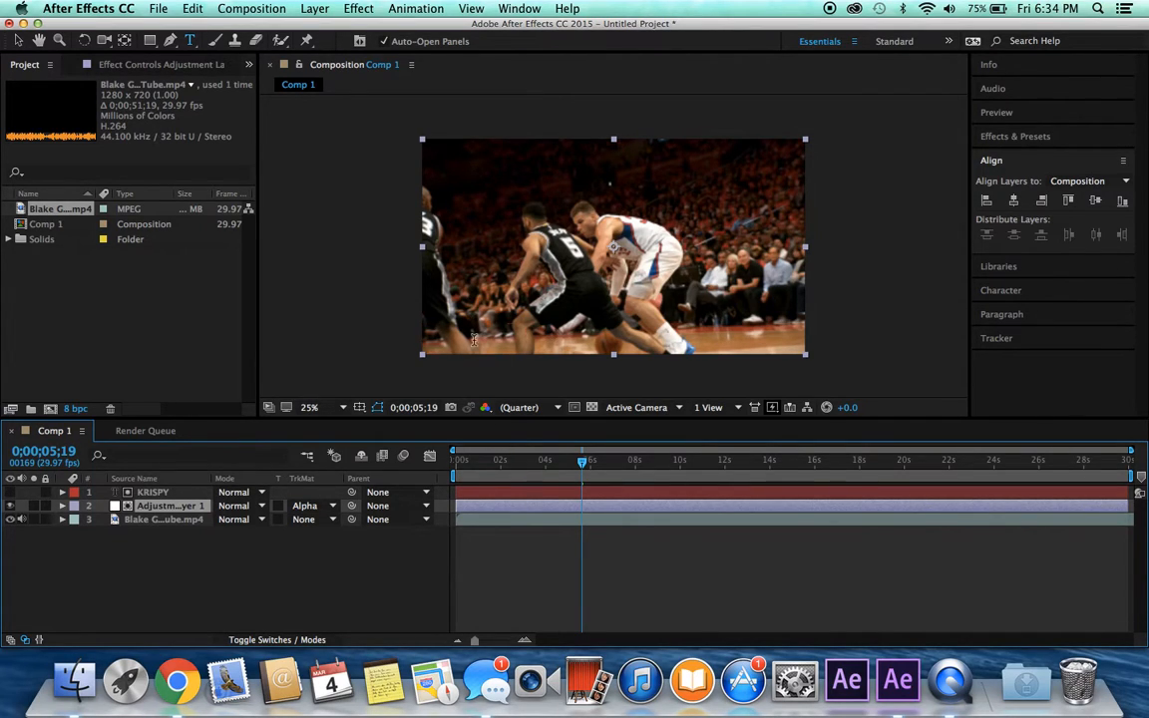
{"action": "mouse_move", "coordinate": [570, 563]}
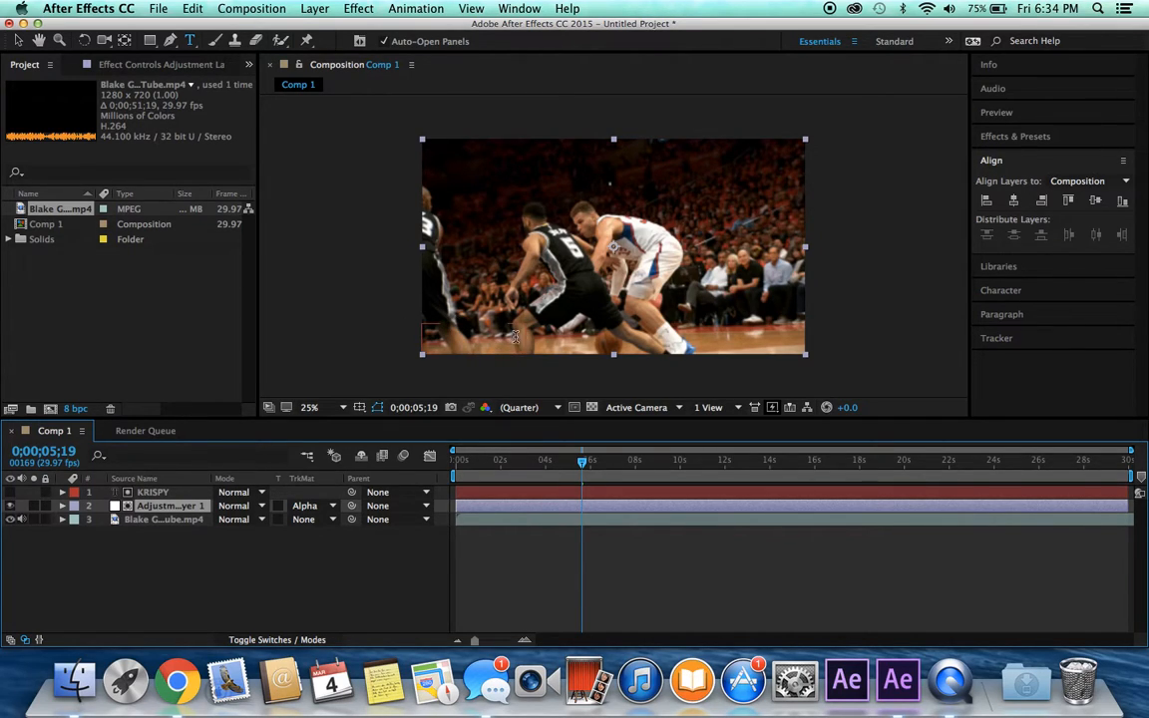
Apply Transform to Adjustment Layer 1, set Scale to 119, and scrub back to preview
{"action": "left_click", "coordinate": [1023, 136]}
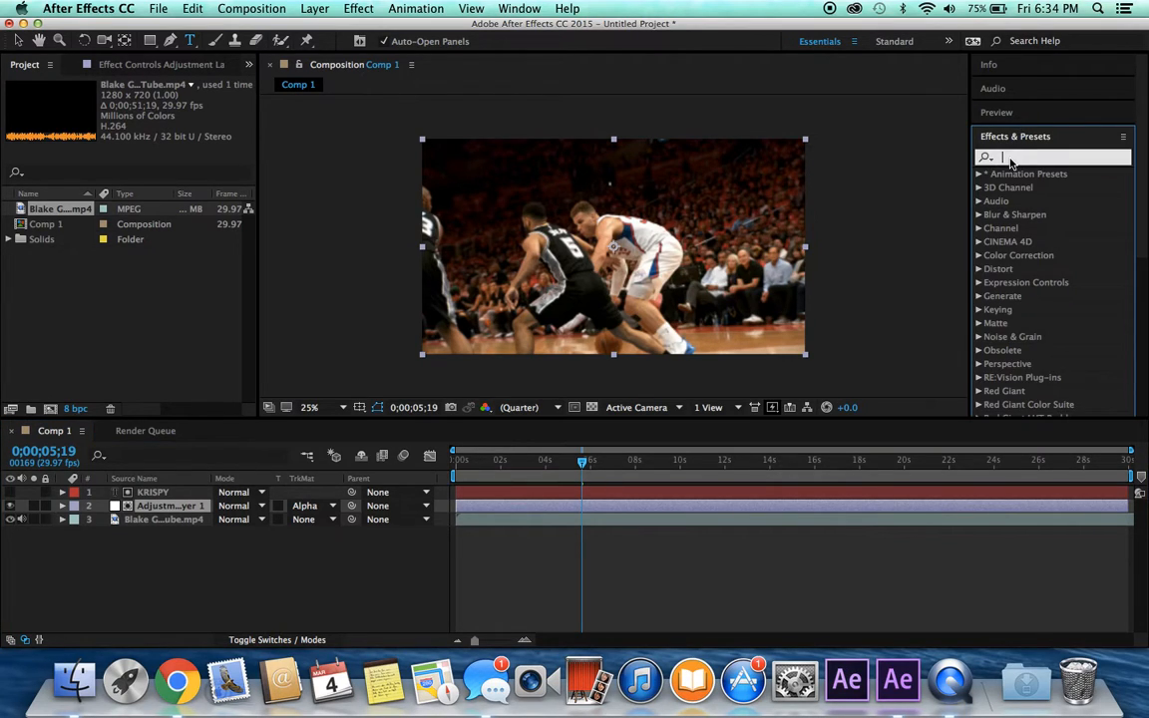
{"action": "type", "text": "trs"}
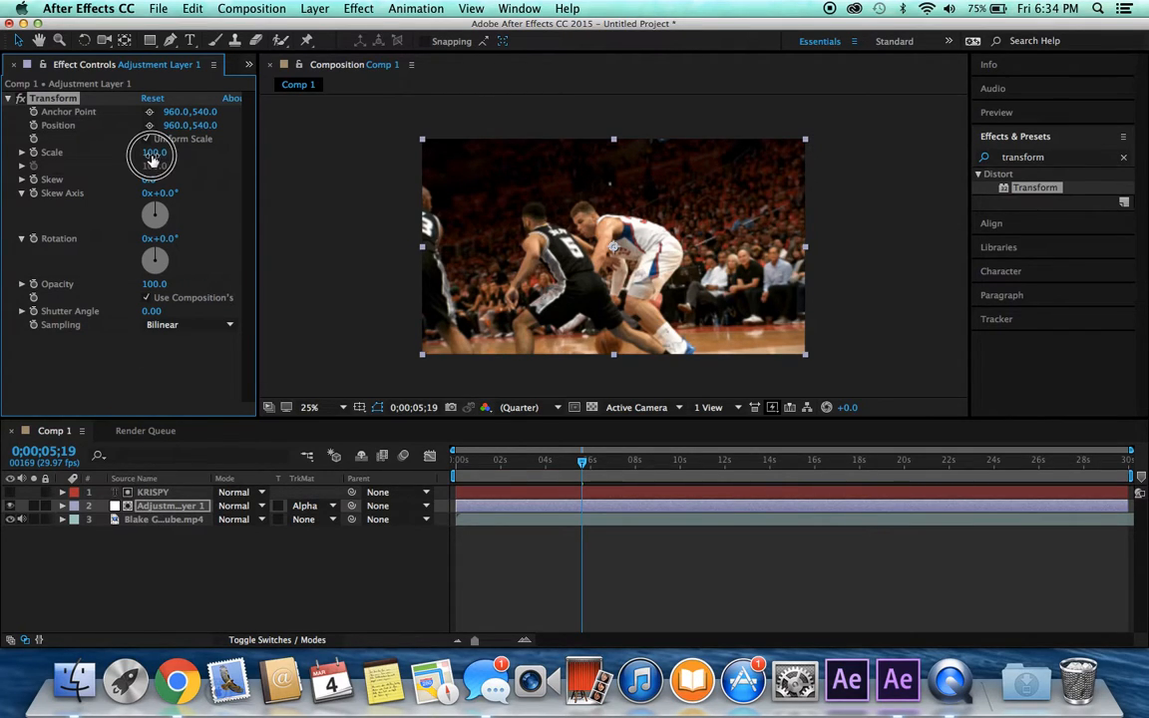
{"action": "left_click_drag", "start_coordinate": [154, 152], "coordinate": [165, 160]}
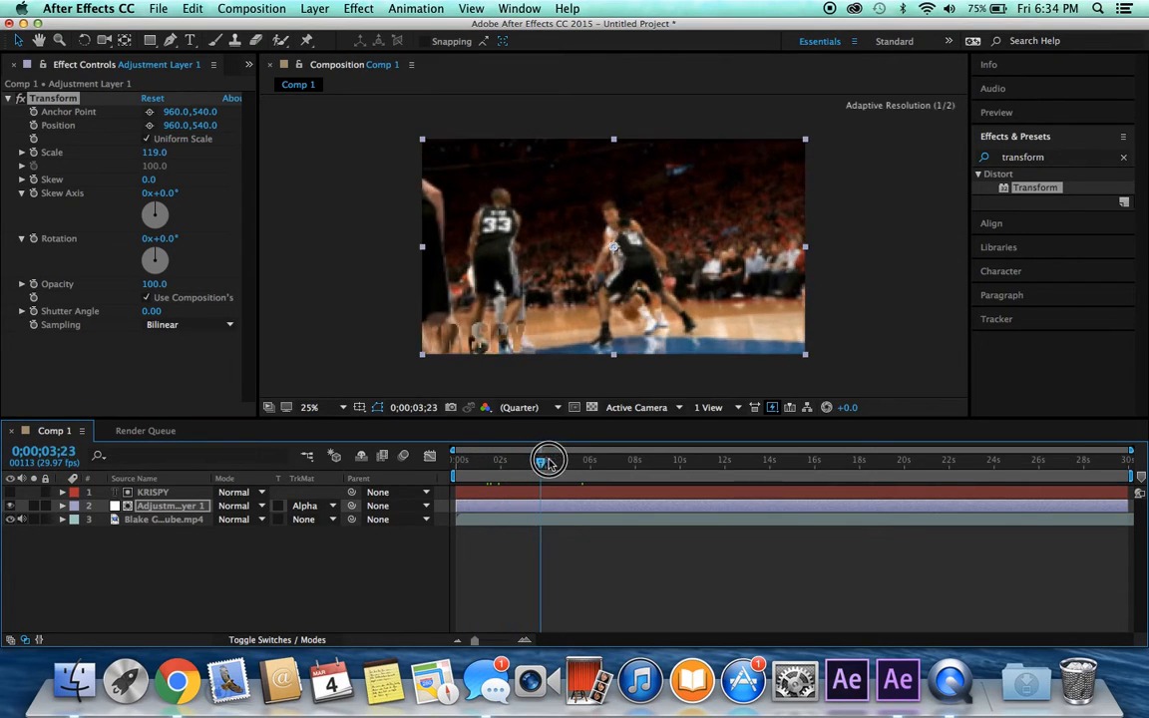
{"action": "left_click_drag", "start_coordinate": [550, 460], "coordinate": [536, 460]}
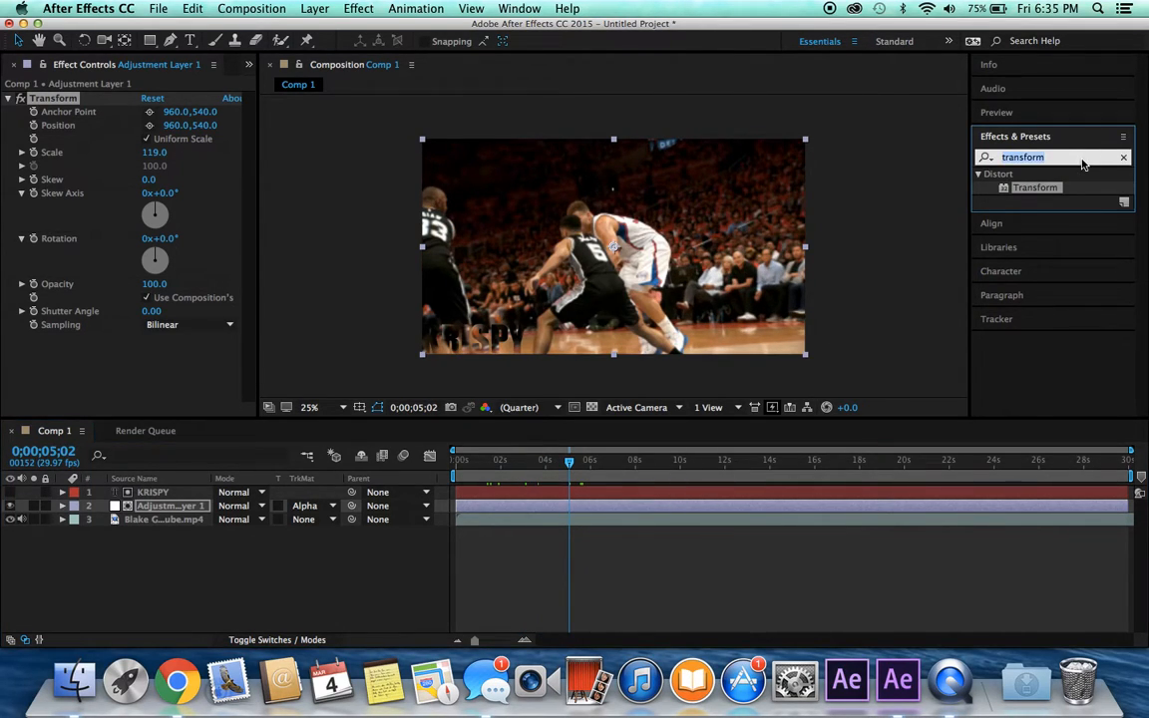
Add Glow below Transform with 60% threshold, 1000 radius and 1.1 intensity
{"action": "type", "text": "glow"}
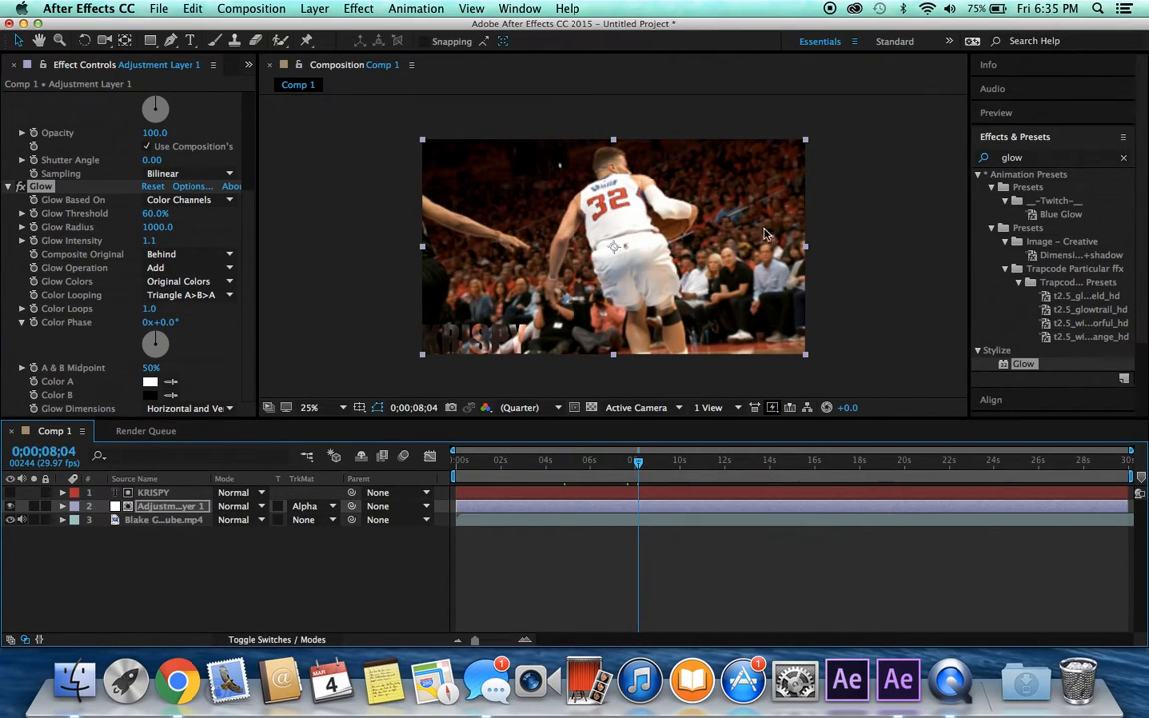
{"action": "mouse_move", "coordinate": [313, 221]}
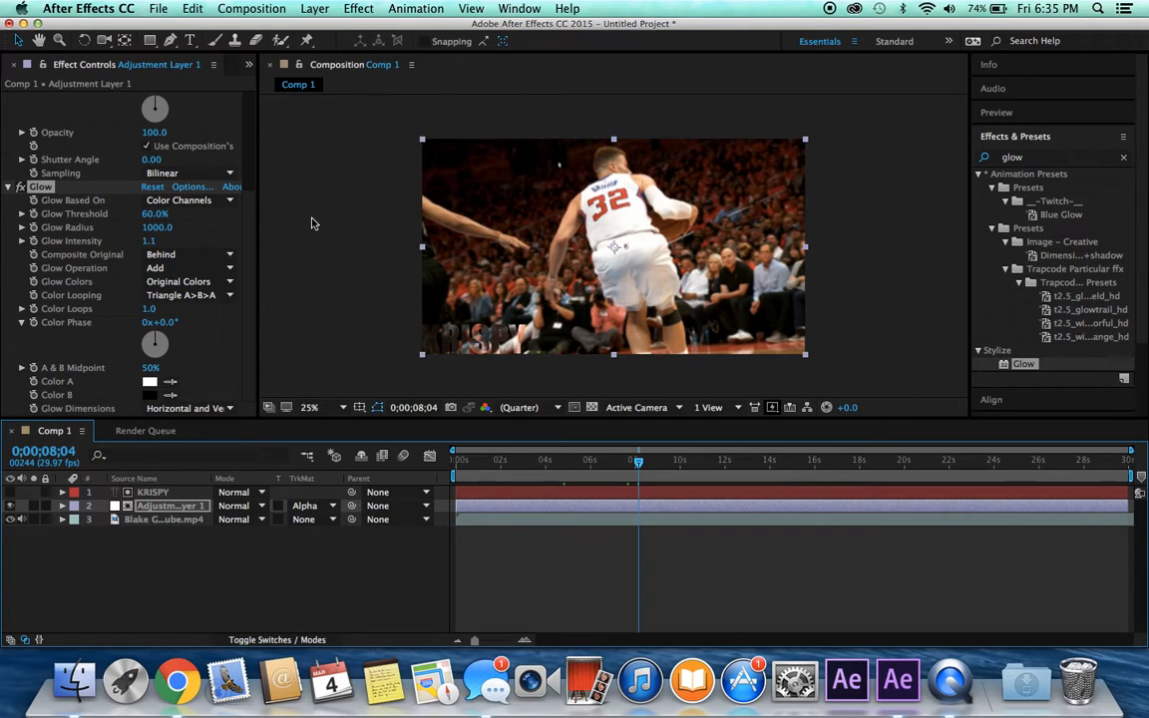
{"action": "mouse_move", "coordinate": [494, 336]}
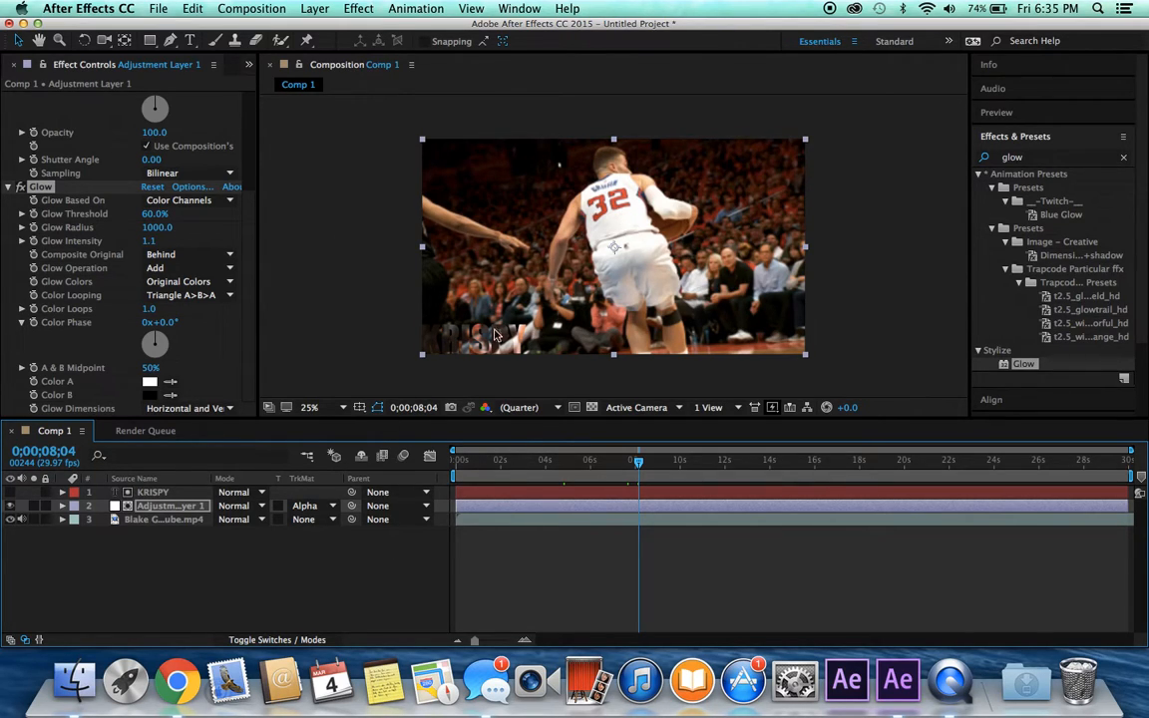
{"action": "mouse_move", "coordinate": [310, 185]}
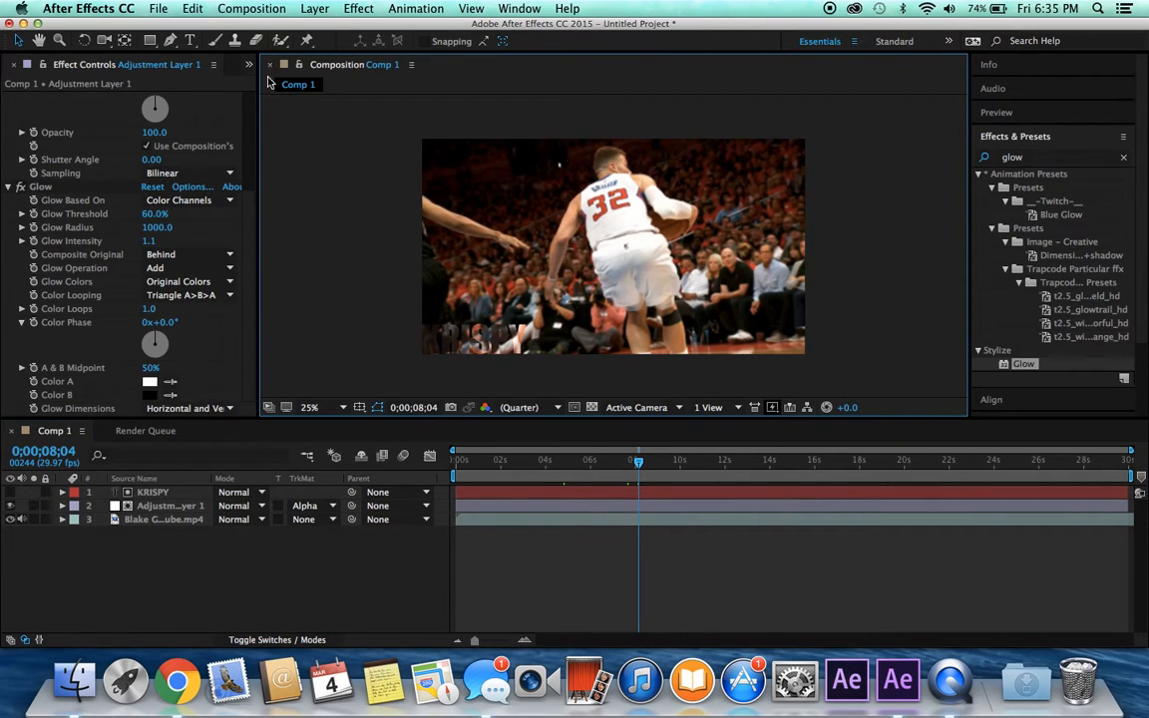
{"action": "mouse_move", "coordinate": [266, 128]}
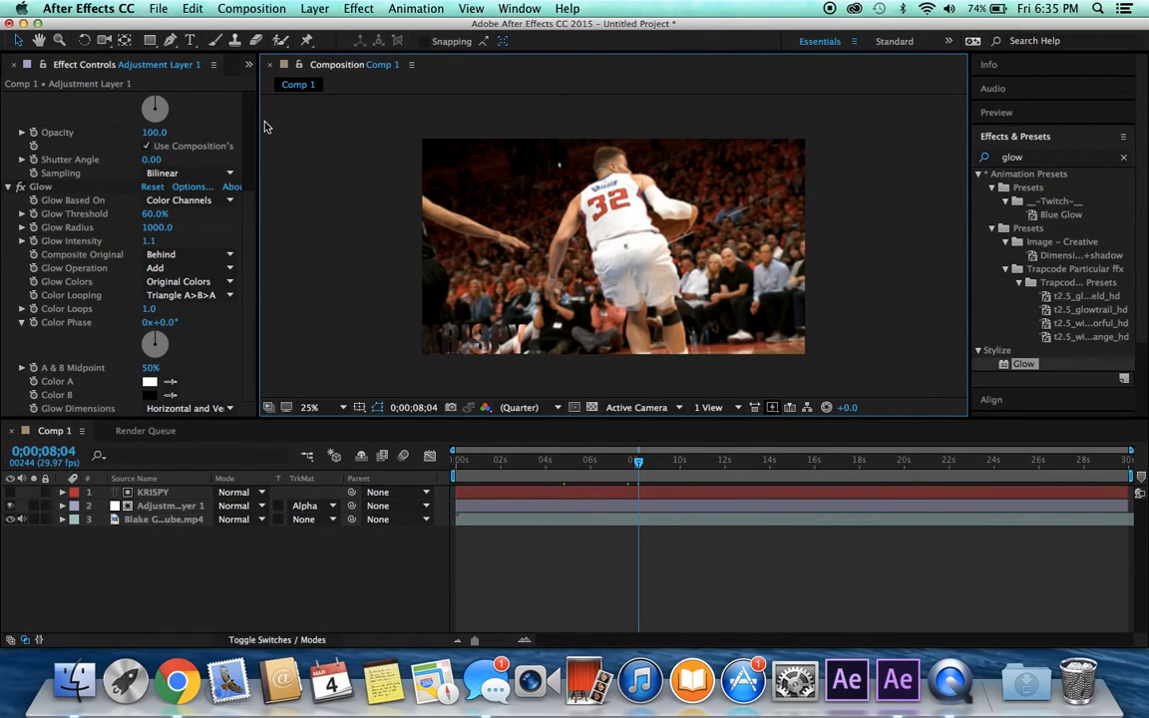
{"action": "mouse_move", "coordinate": [572, 392]}
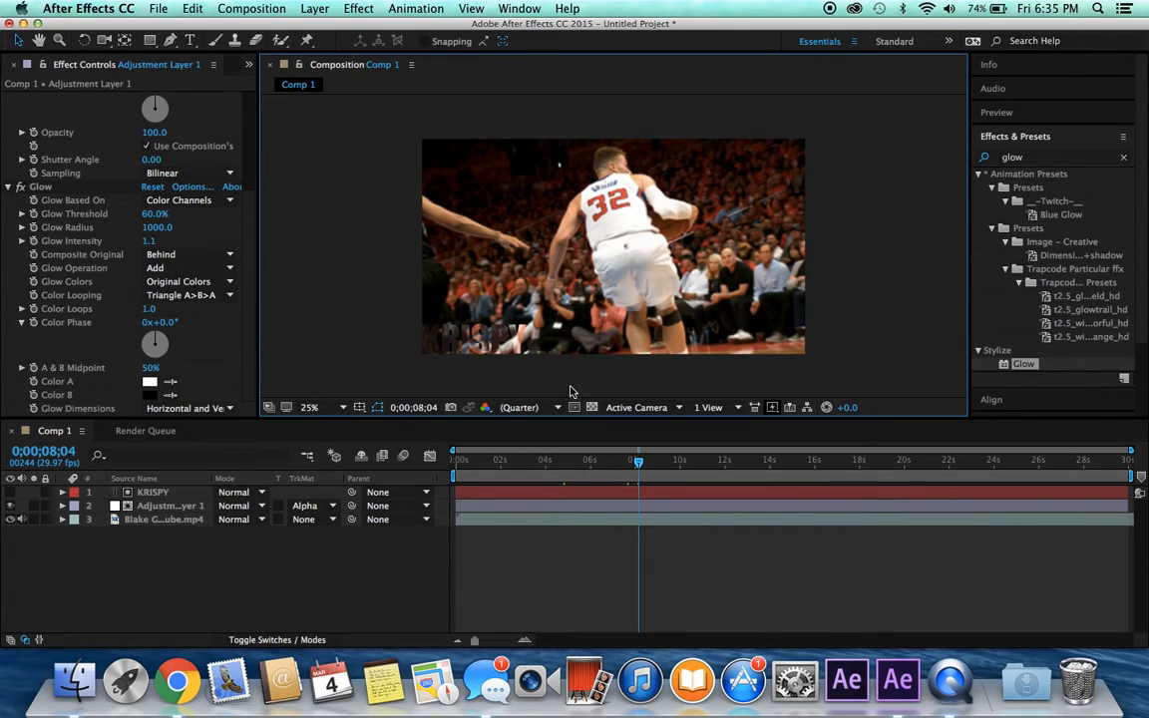